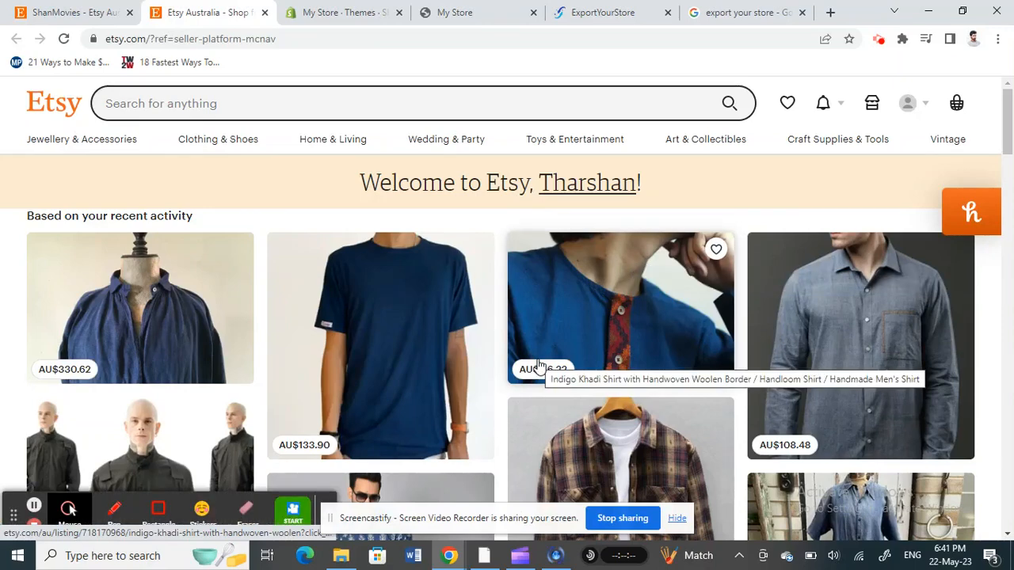
{"action": "mouse_move", "coordinate": [625, 301]}
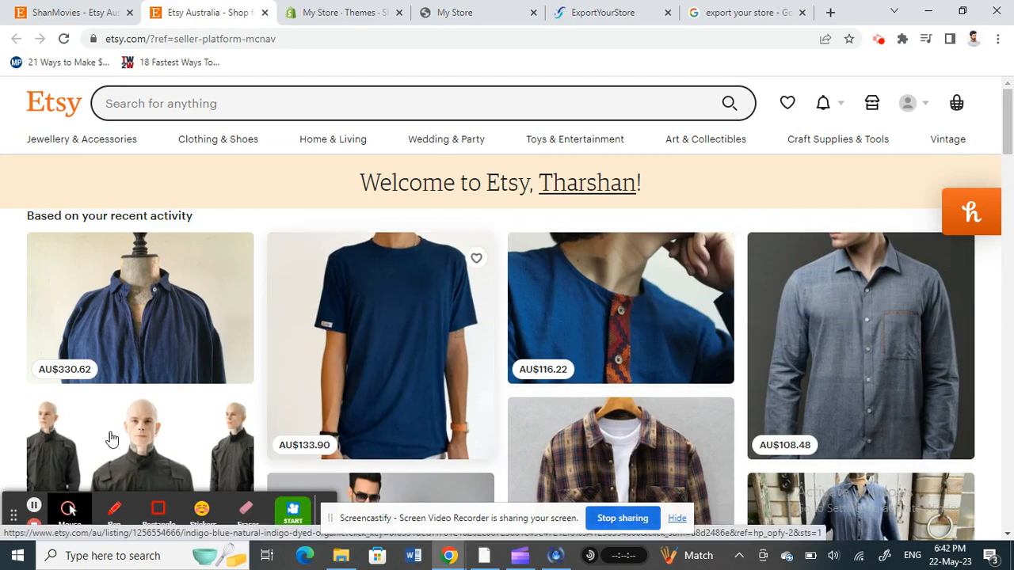
{"action": "mouse_move", "coordinate": [478, 171]}
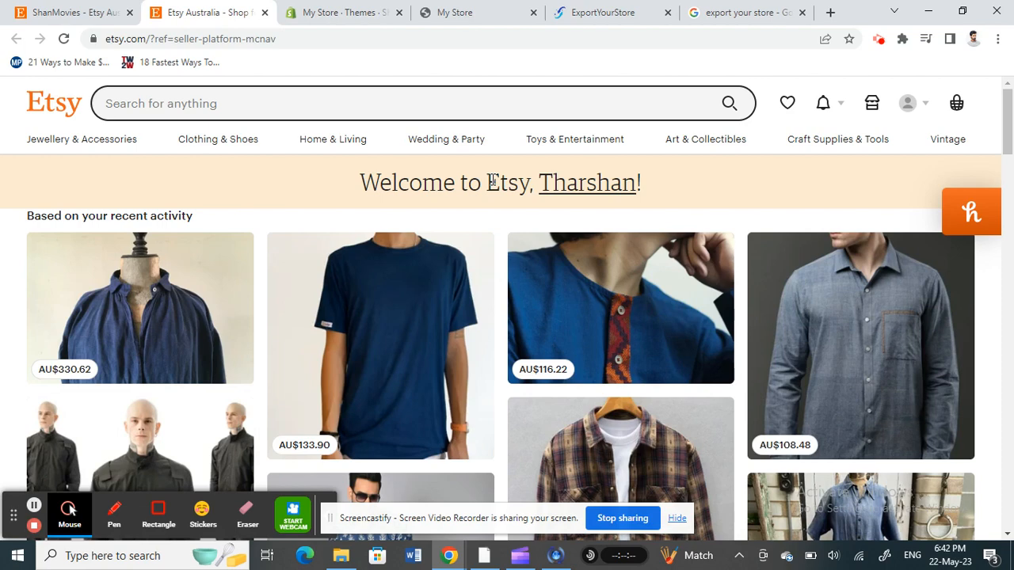
{"action": "mouse_move", "coordinate": [548, 6]}
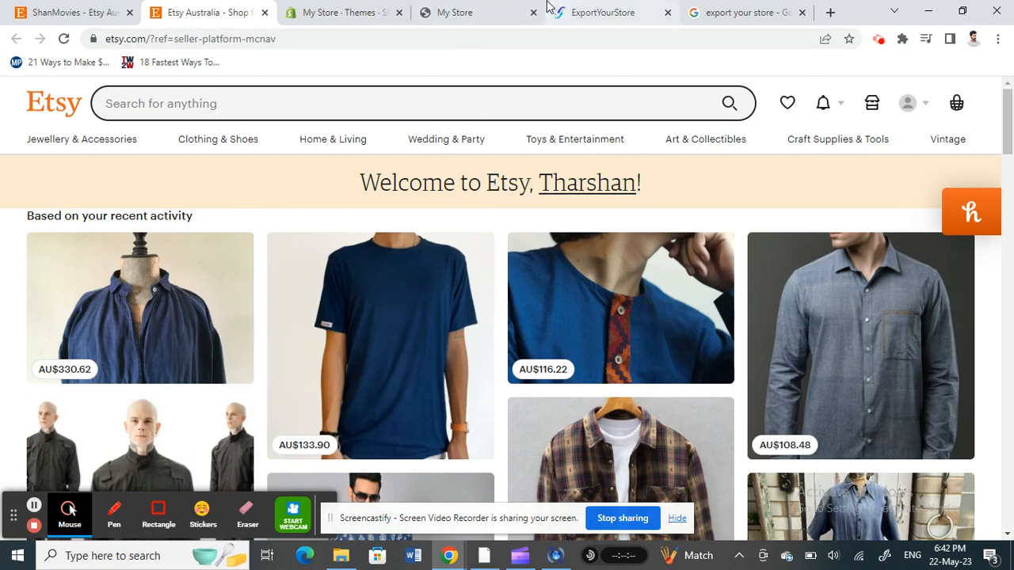
Step: Rerun the Google search for export your store to reach the ExportYourStore site
{"action": "left_click", "coordinate": [741, 13]}
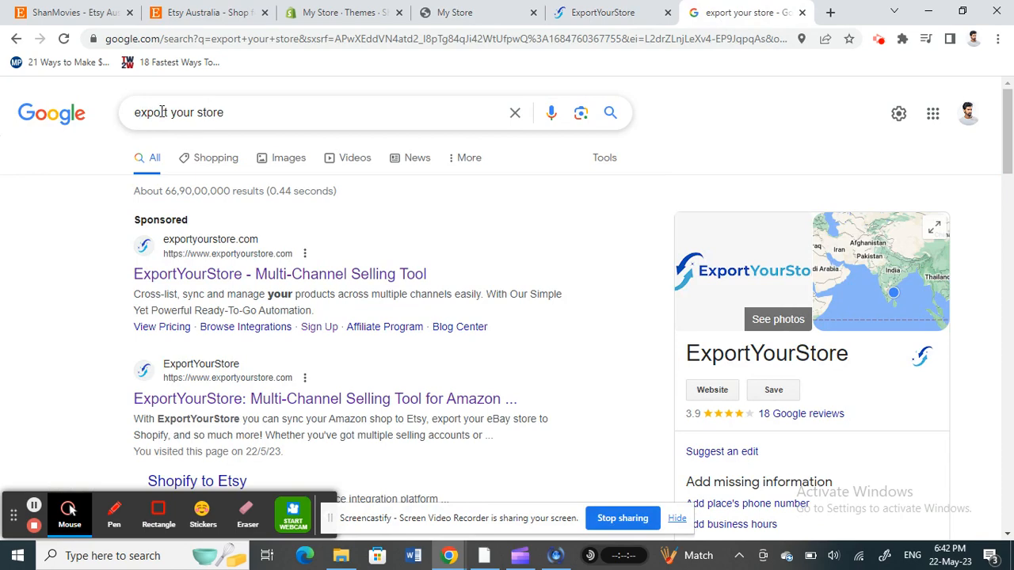
{"action": "left_click", "coordinate": [305, 111]}
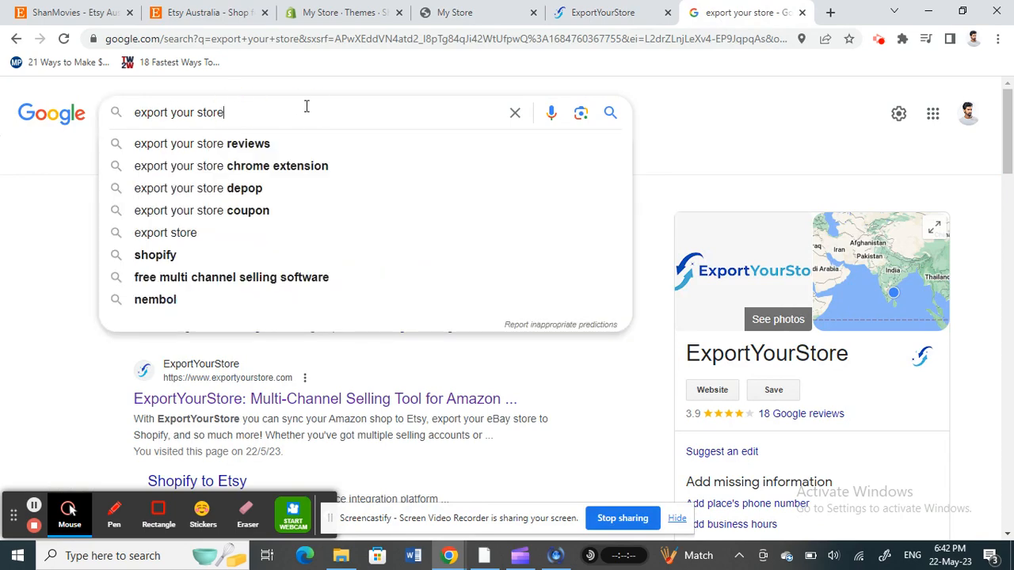
{"action": "key", "text": "Enter"}
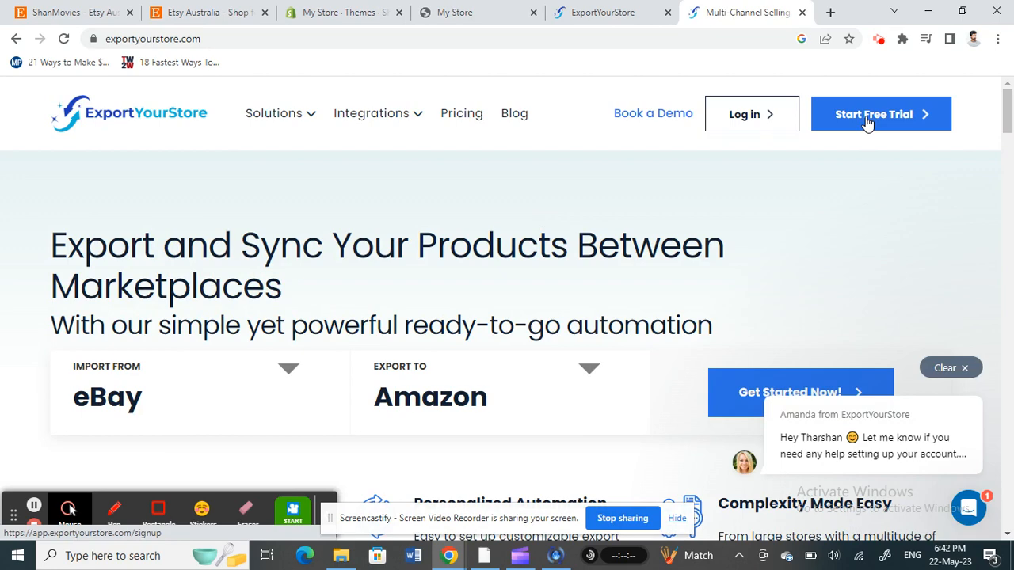
{"action": "mouse_move", "coordinate": [789, 93]}
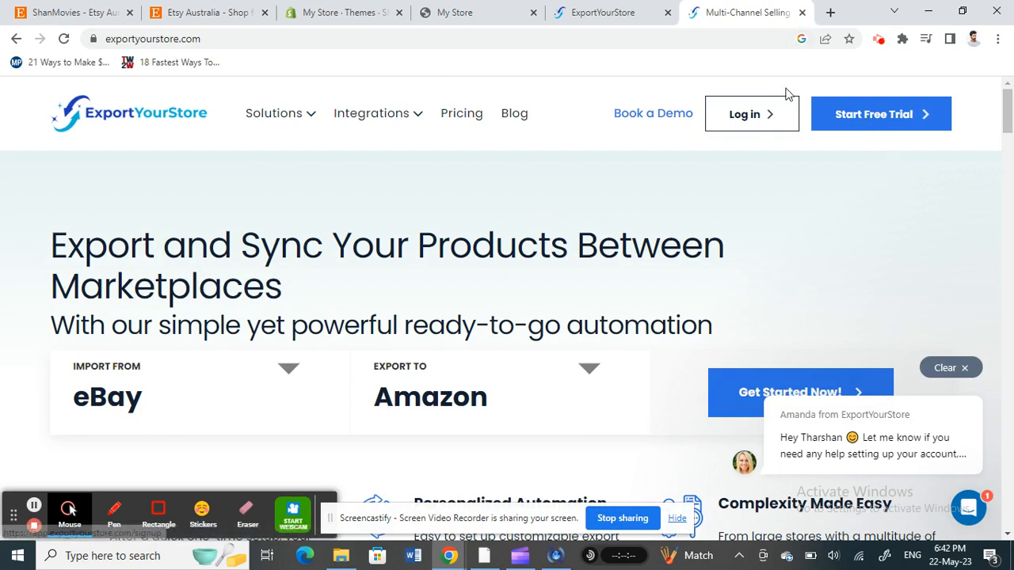
Step: Move past the Get Started page of the setup wizard to the connect-source-store step
{"action": "left_click", "coordinate": [798, 393]}
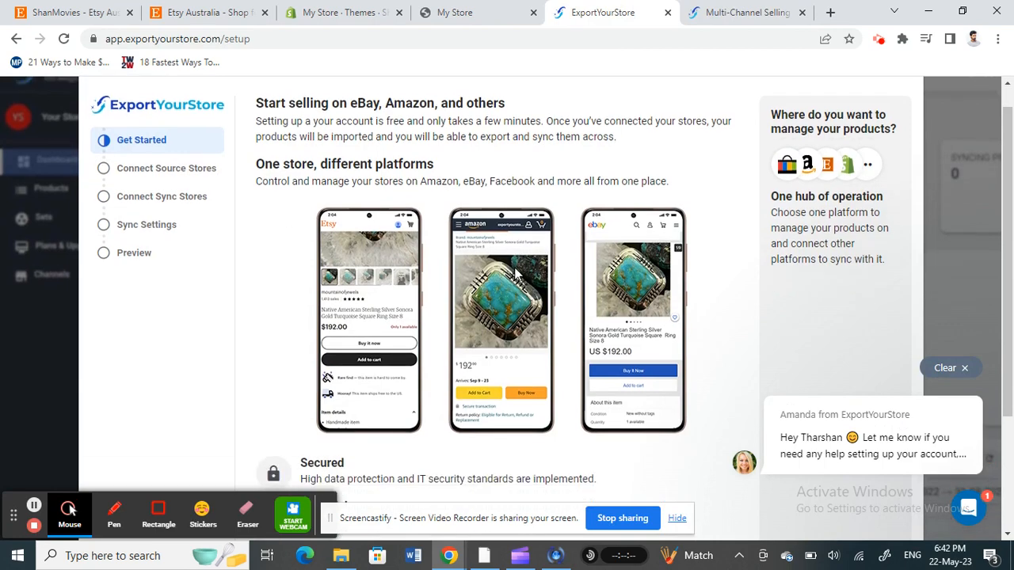
{"action": "scroll", "scroll_direction": "down", "scroll_amount": 3}
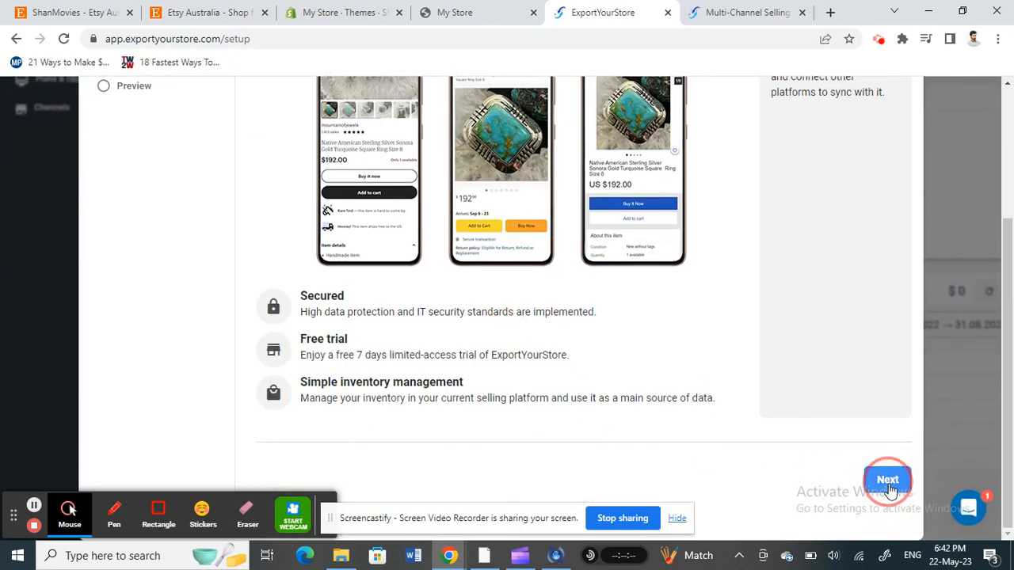
{"action": "left_click", "coordinate": [888, 480]}
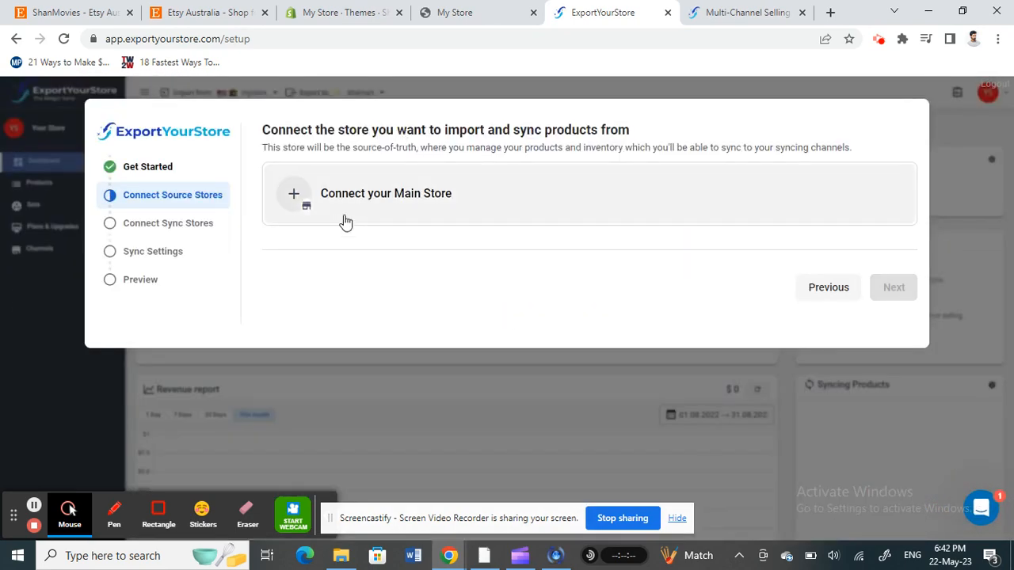
{"action": "left_click", "coordinate": [387, 194]}
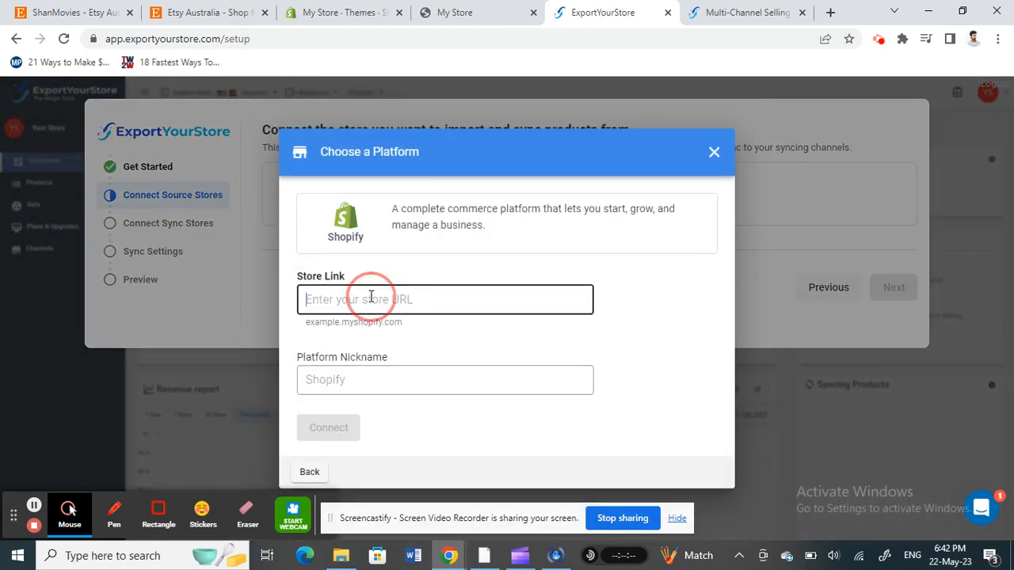
{"action": "left_click", "coordinate": [443, 298]}
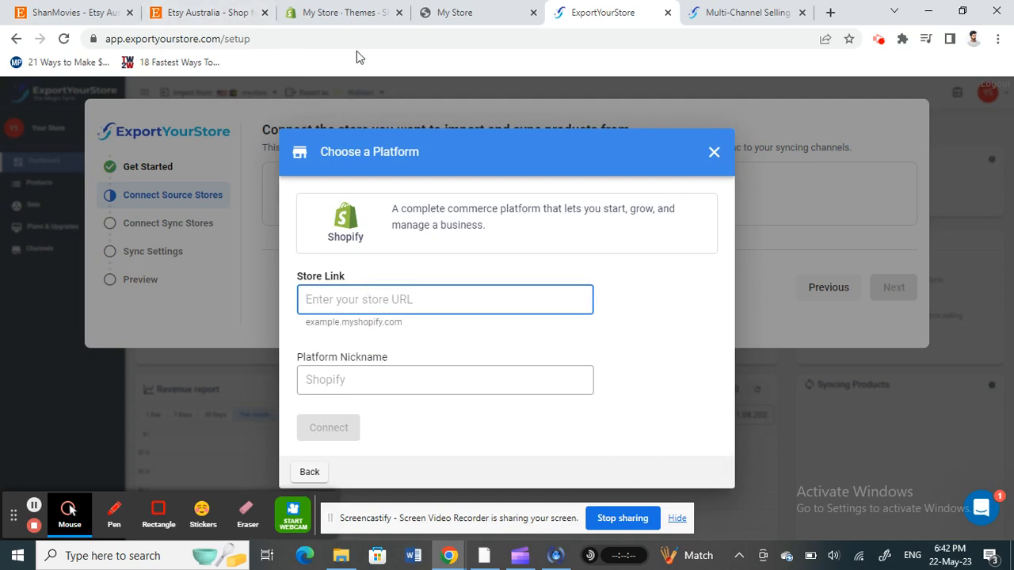
{"action": "left_click", "coordinate": [342, 13]}
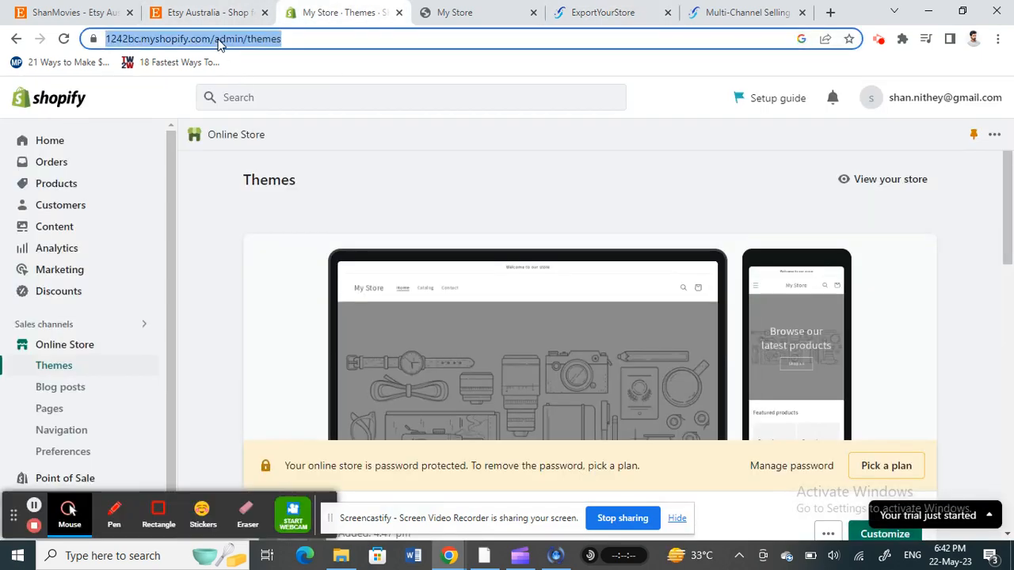
{"action": "left_click", "coordinate": [602, 12]}
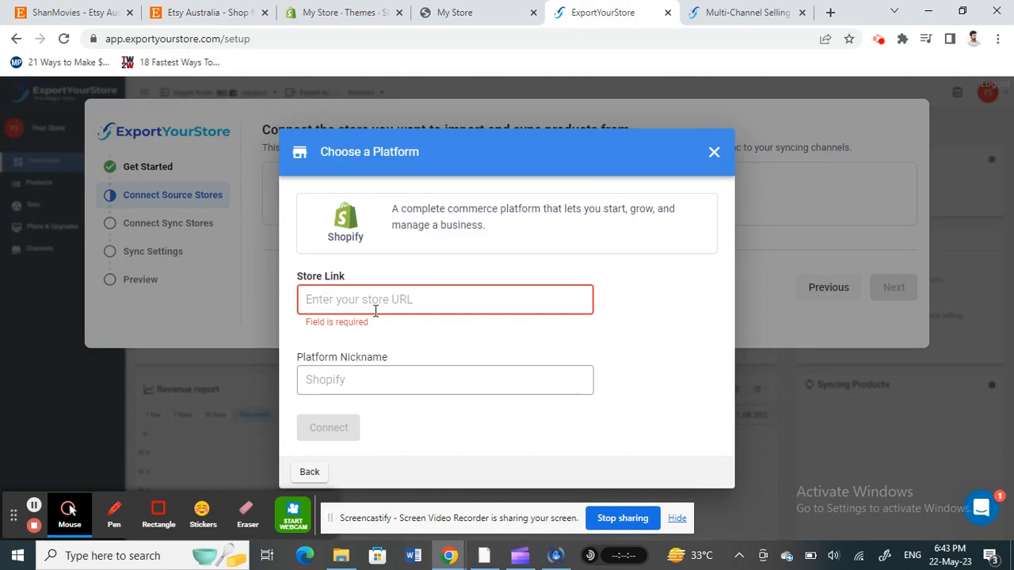
{"action": "type", "text": "https://1242bc.myshopify.com/admin/themes"}
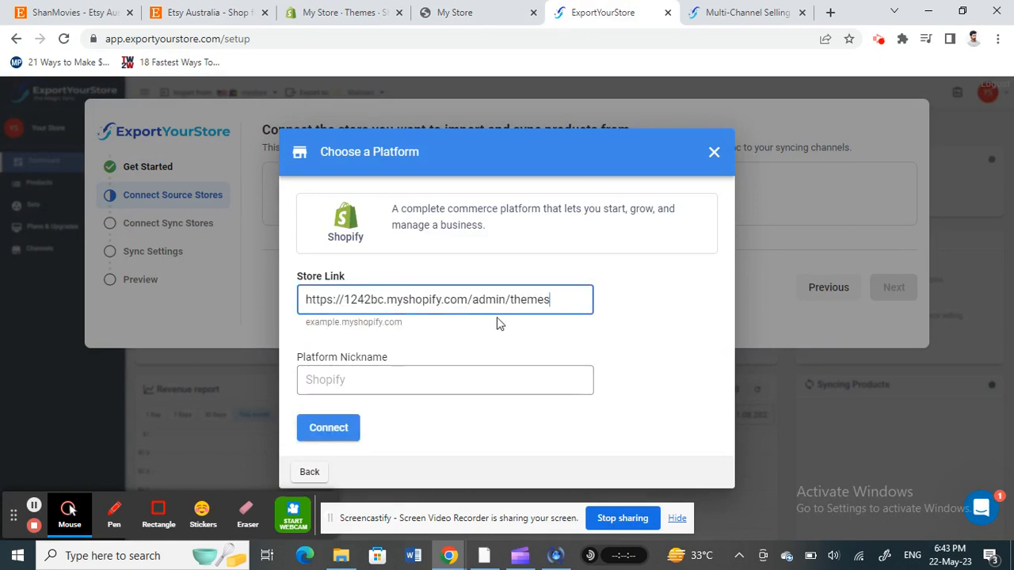
{"action": "left_click", "coordinate": [453, 13]}
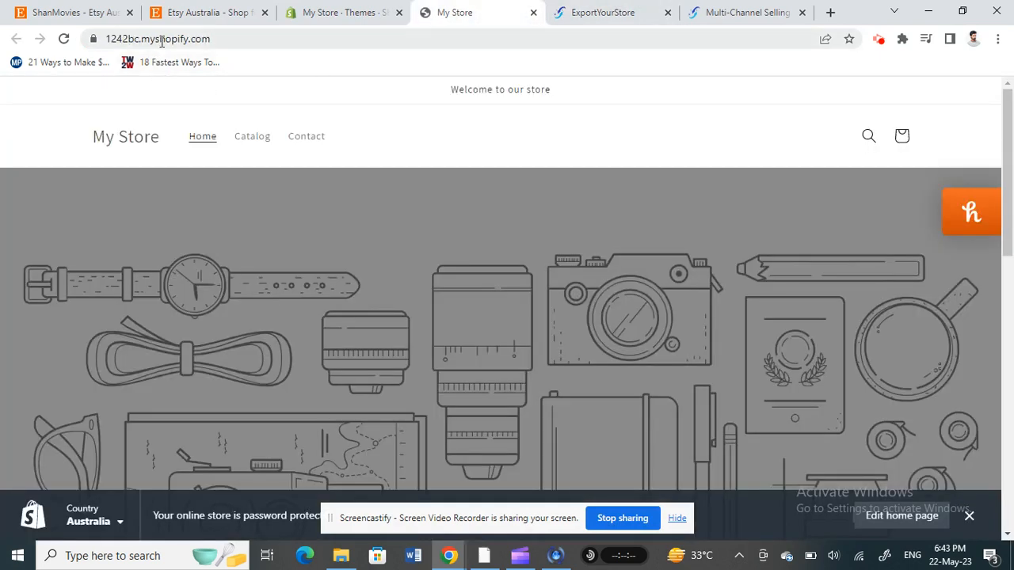
{"action": "left_click", "coordinate": [602, 12]}
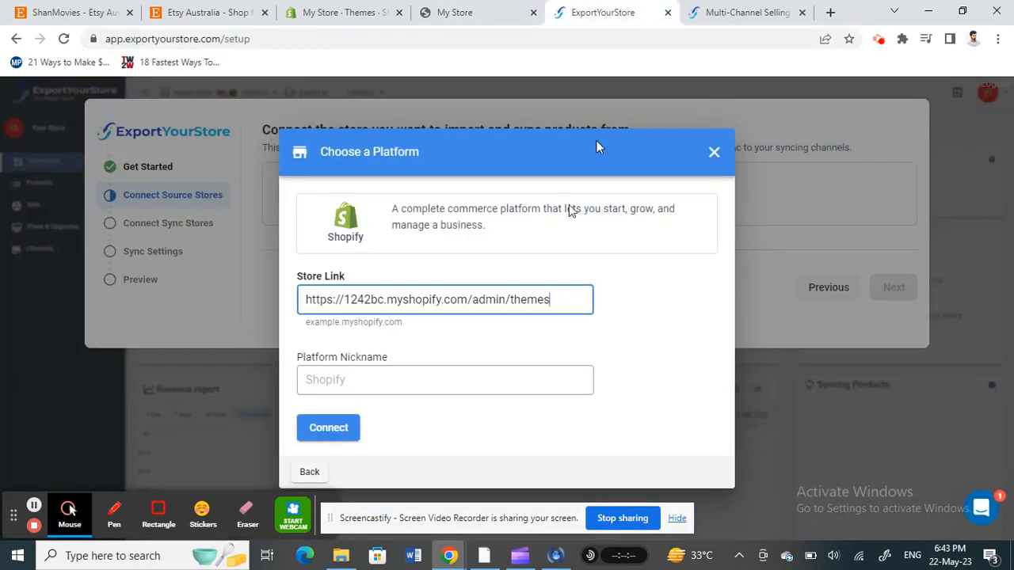
{"action": "key", "text": "Backspace"}
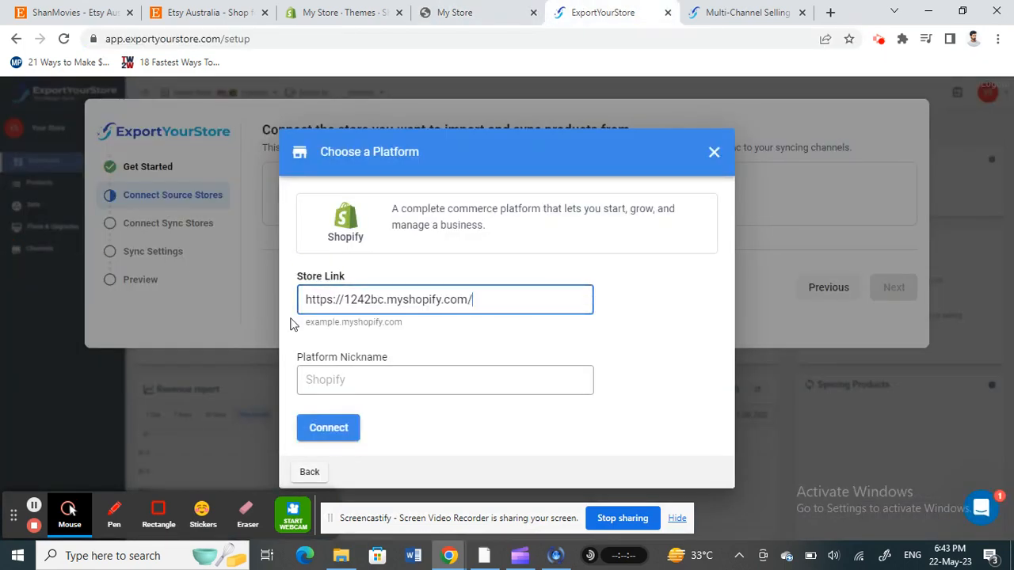
Step: Give the Shopify store the nickname Shan and connect it
{"action": "left_click", "coordinate": [444, 380]}
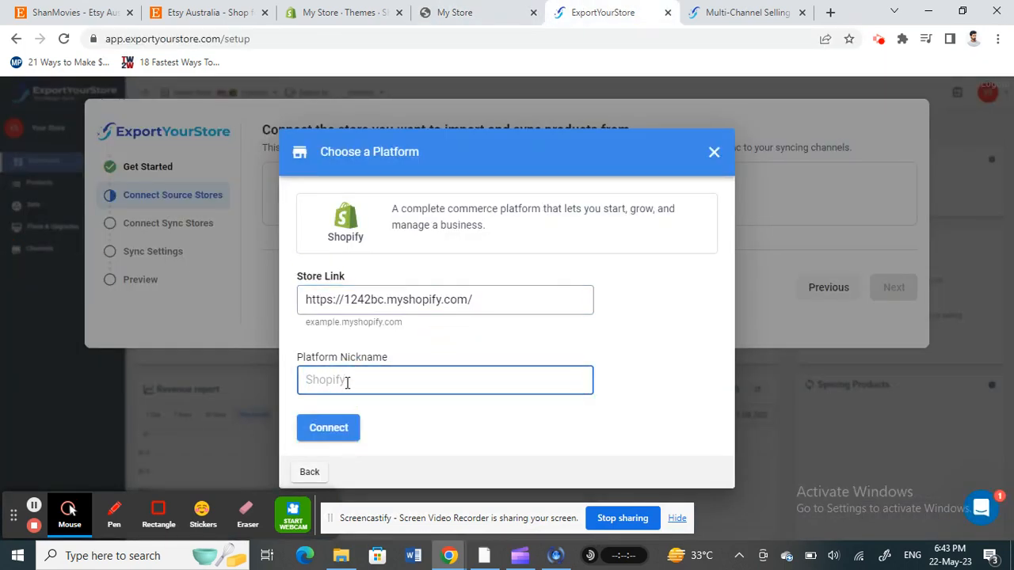
{"action": "type", "text": "Shan"}
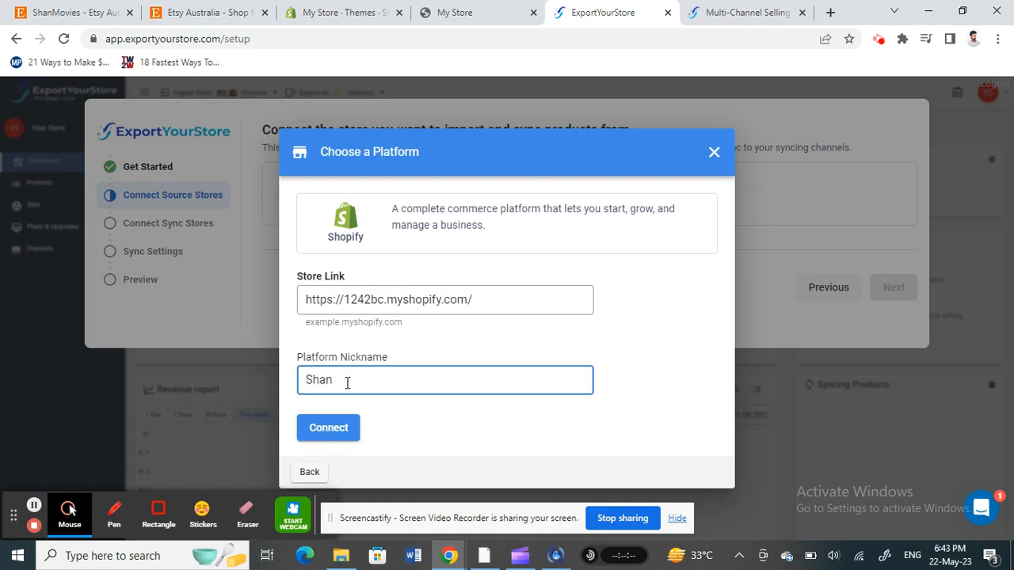
{"action": "left_click", "coordinate": [328, 428]}
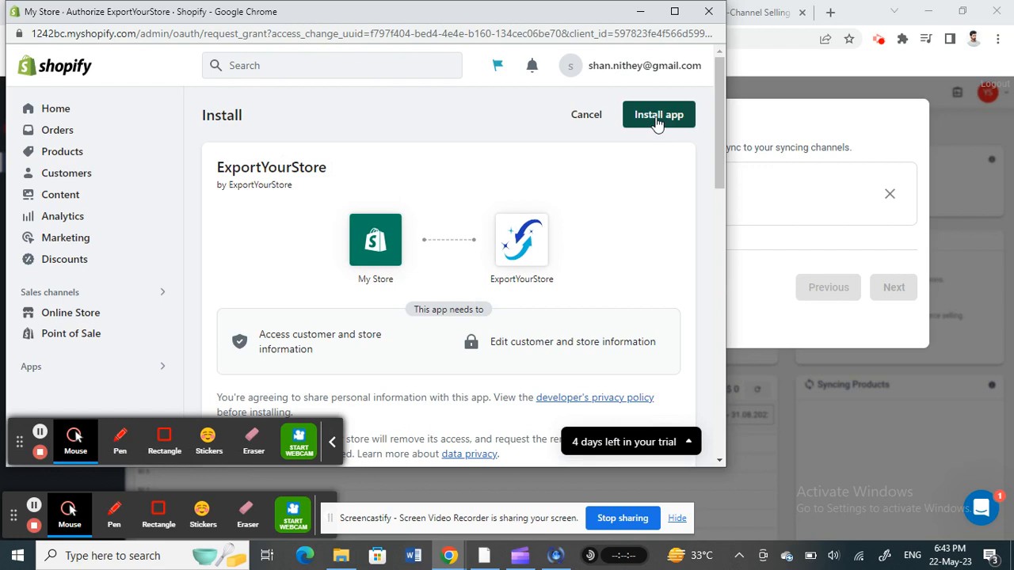
Step: Install the ExportYourStore app on Shopify so store Shan becomes the source store
{"action": "left_click", "coordinate": [659, 114]}
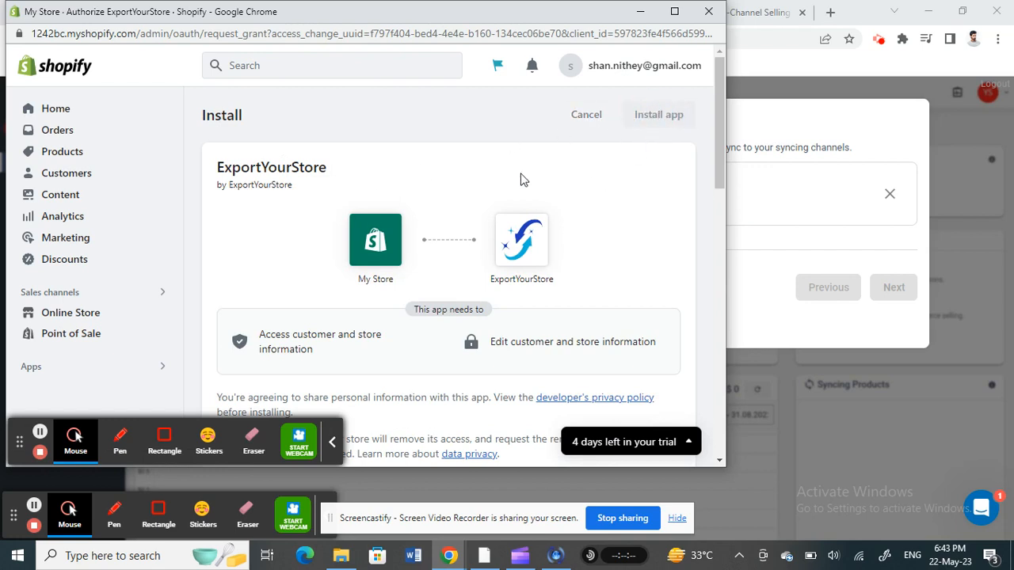
{"action": "left_click", "coordinate": [659, 114]}
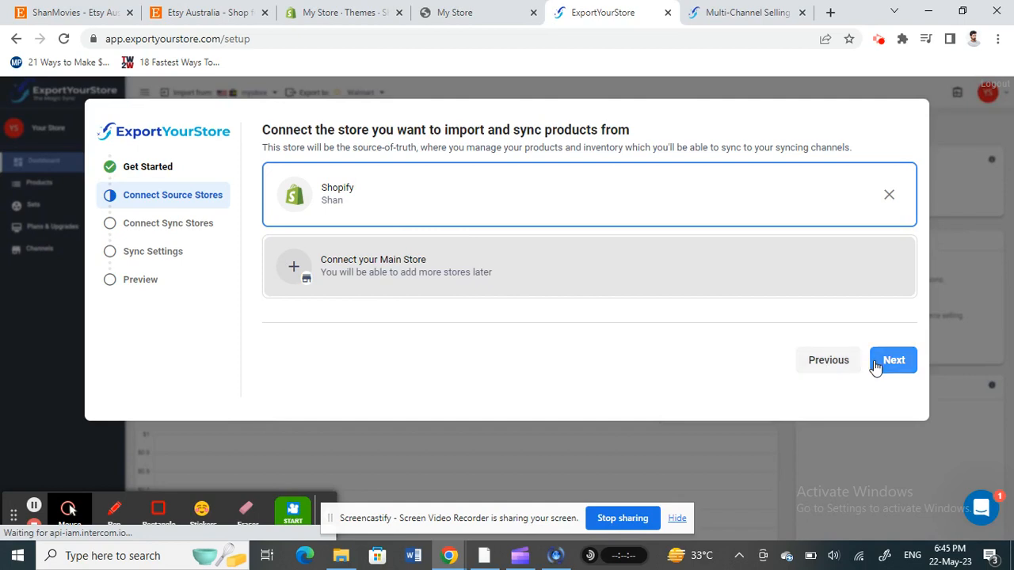
Step: At the syncing-stores step, add Etsy and grant ExportYourStore access to the Etsy shop
{"action": "left_click", "coordinate": [894, 359]}
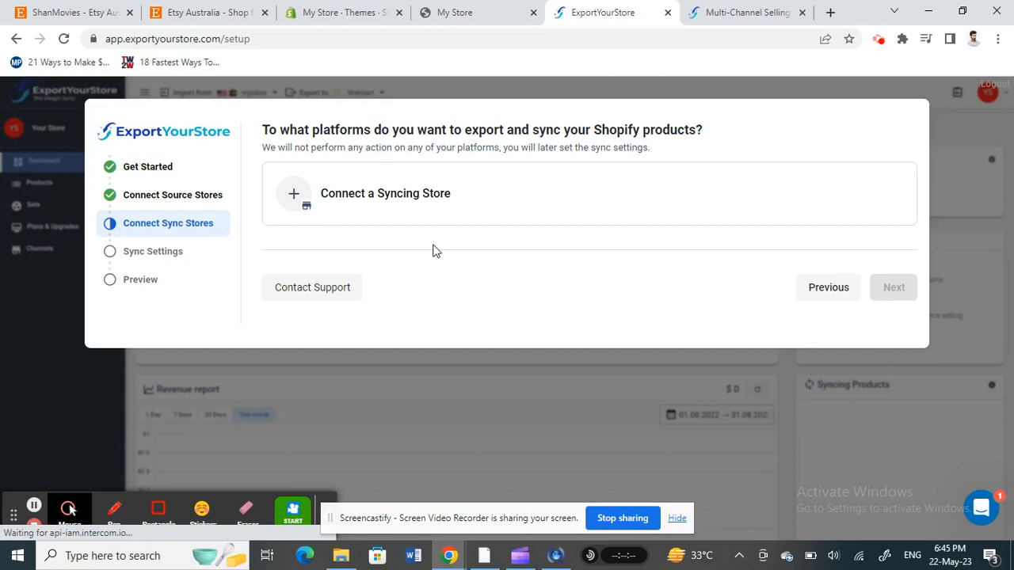
{"action": "mouse_move", "coordinate": [351, 194]}
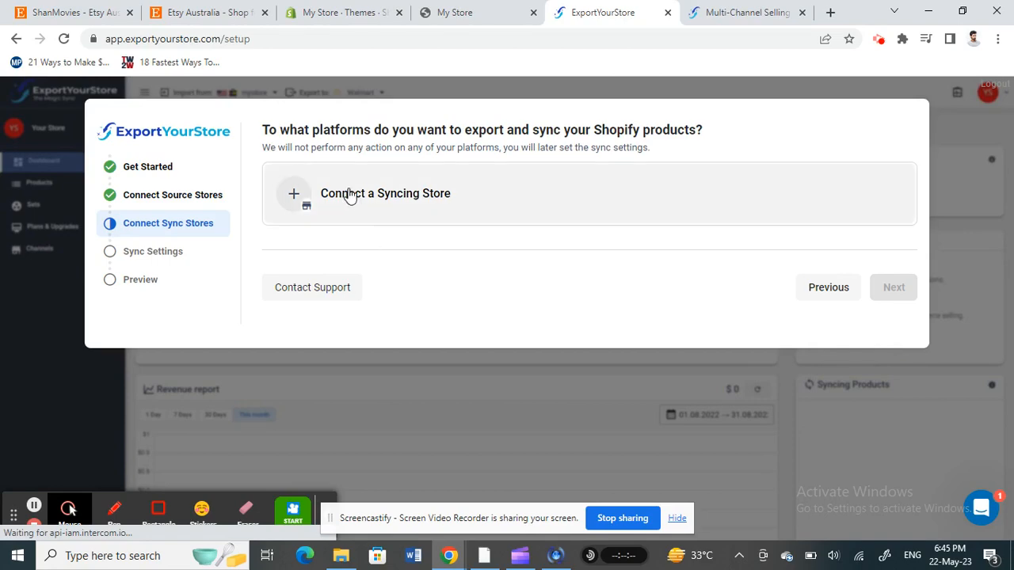
{"action": "left_click", "coordinate": [385, 193]}
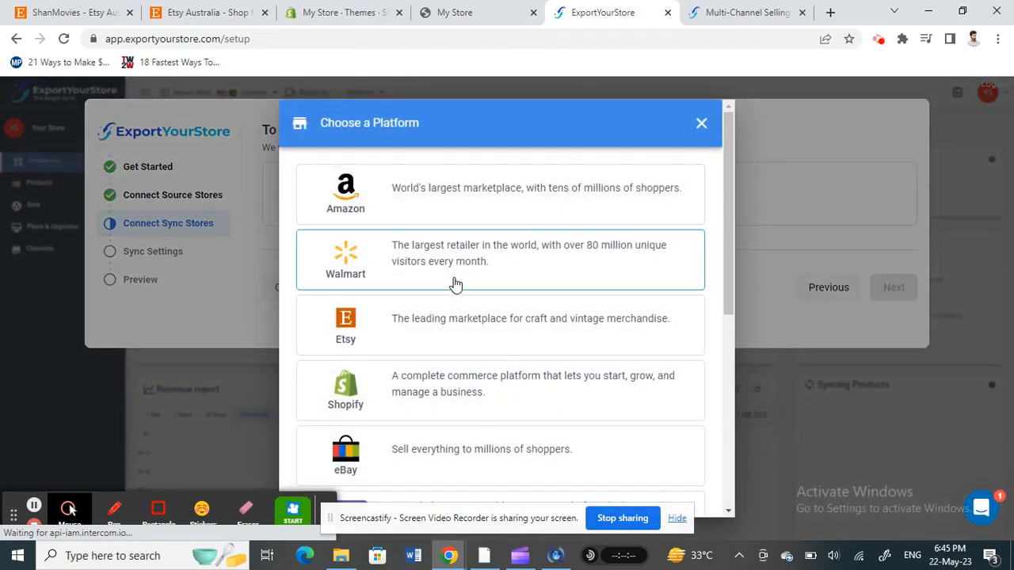
{"action": "scroll", "scroll_direction": "down", "scroll_amount": 3}
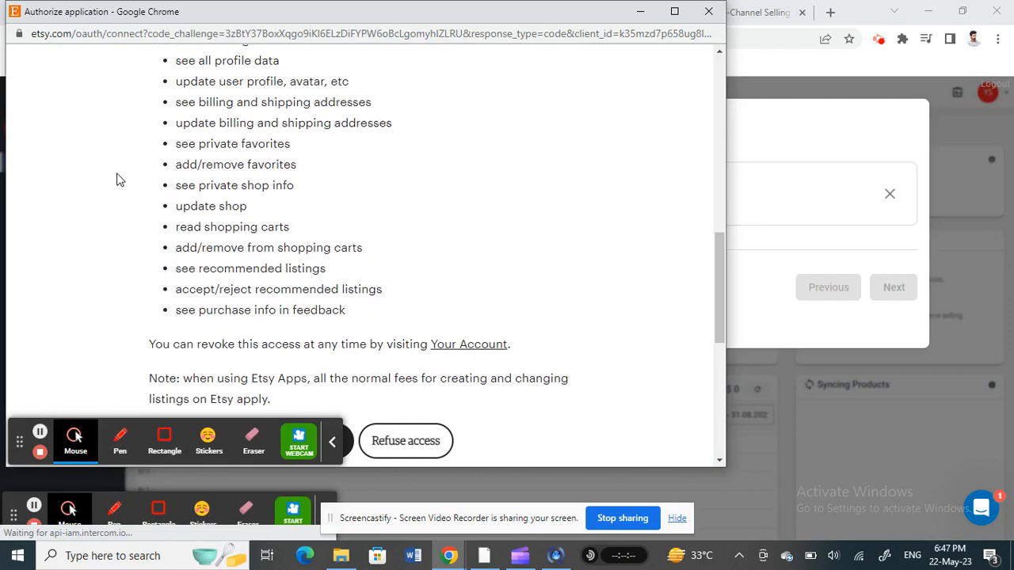
{"action": "scroll", "scroll_direction": "down", "scroll_amount": 3}
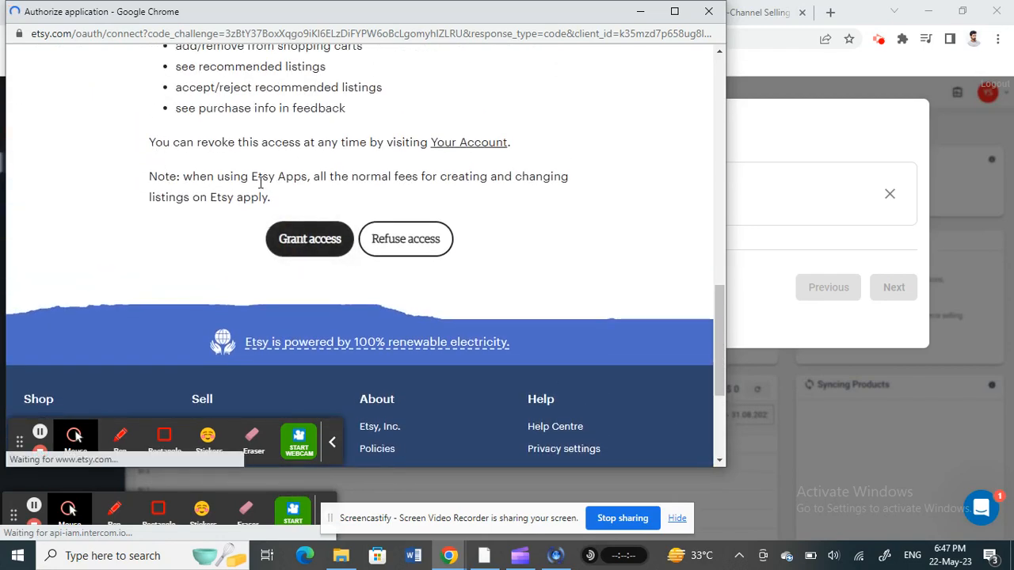
{"action": "left_click", "coordinate": [309, 238]}
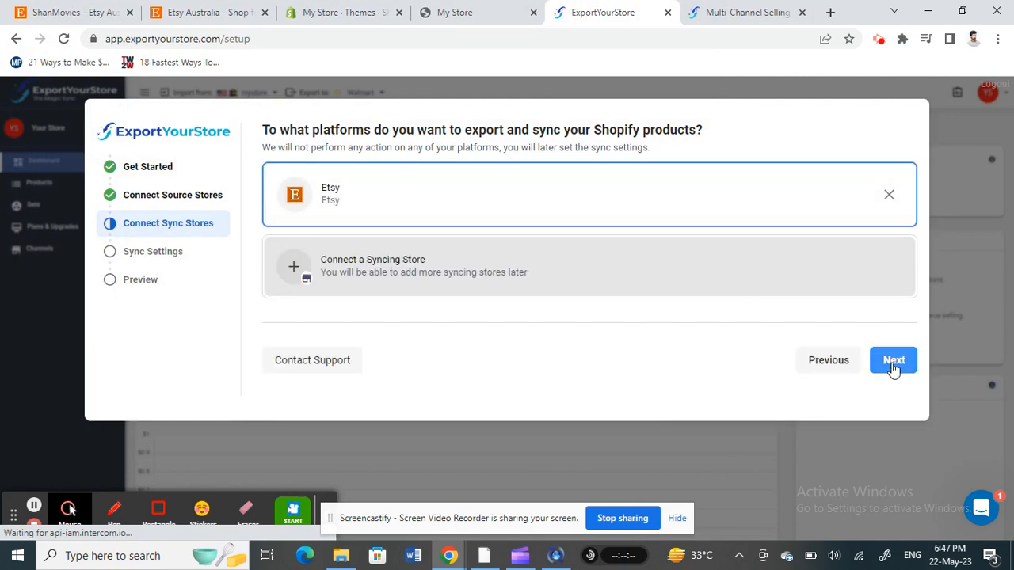
Step: Advance to Sync Settings and review the Shopify import and Etsy listing, price and inventory options
{"action": "left_click", "coordinate": [894, 360]}
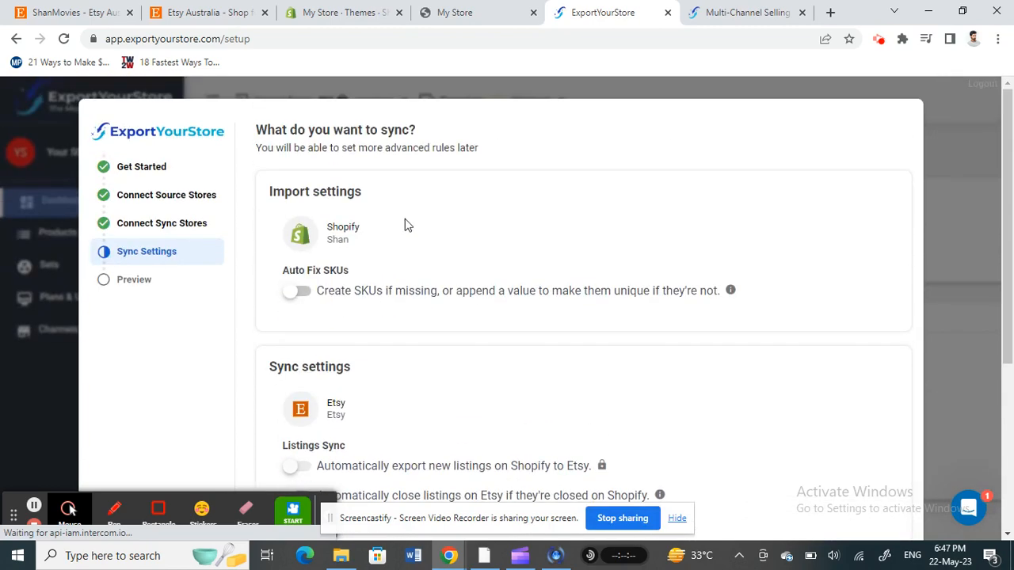
{"action": "scroll", "scroll_direction": "down", "scroll_amount": 3}
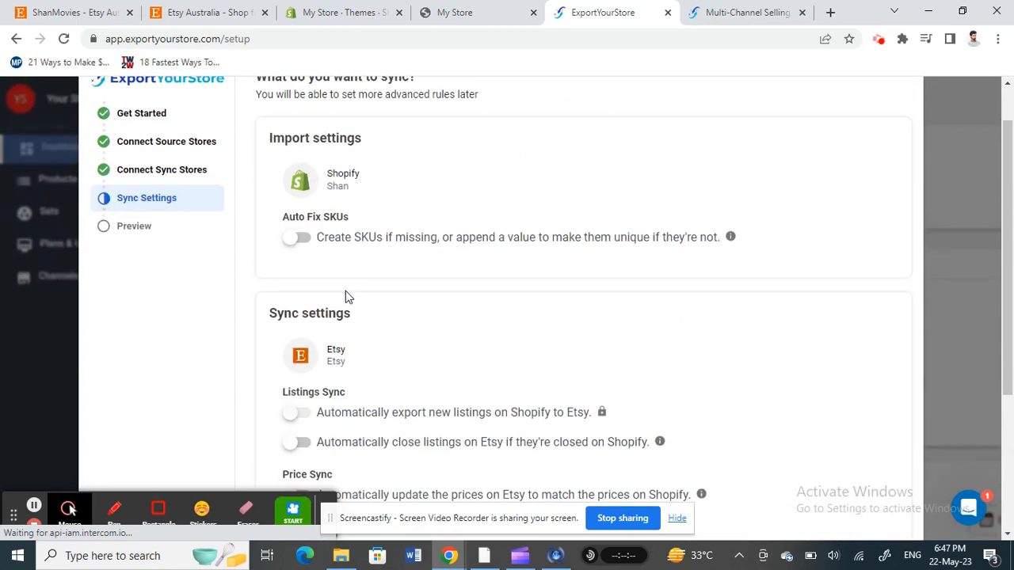
{"action": "scroll", "scroll_direction": "down", "scroll_amount": 3}
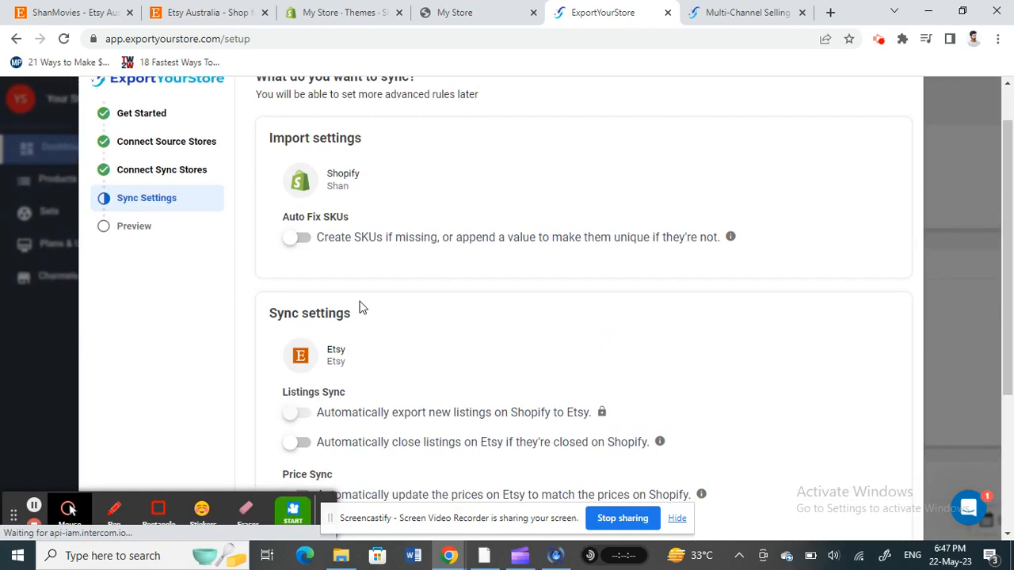
{"action": "scroll", "scroll_direction": "down", "scroll_amount": 3}
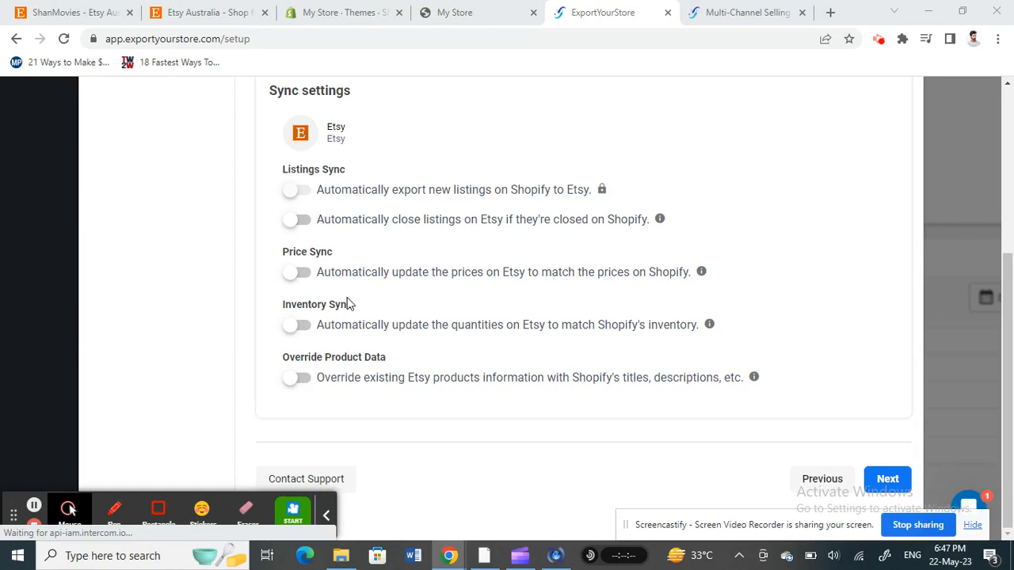
{"action": "mouse_move", "coordinate": [487, 304]}
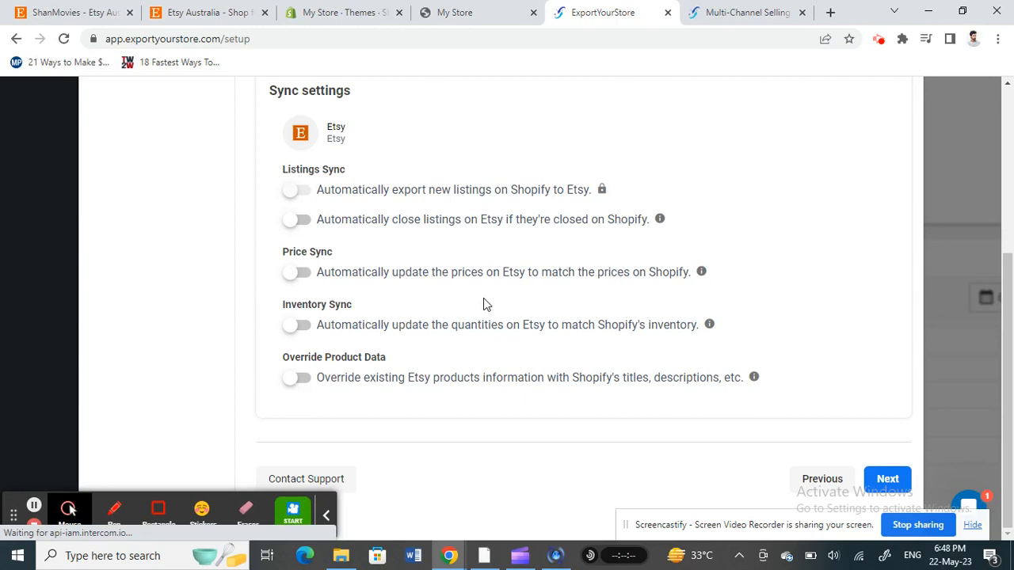
{"action": "mouse_move", "coordinate": [462, 313]}
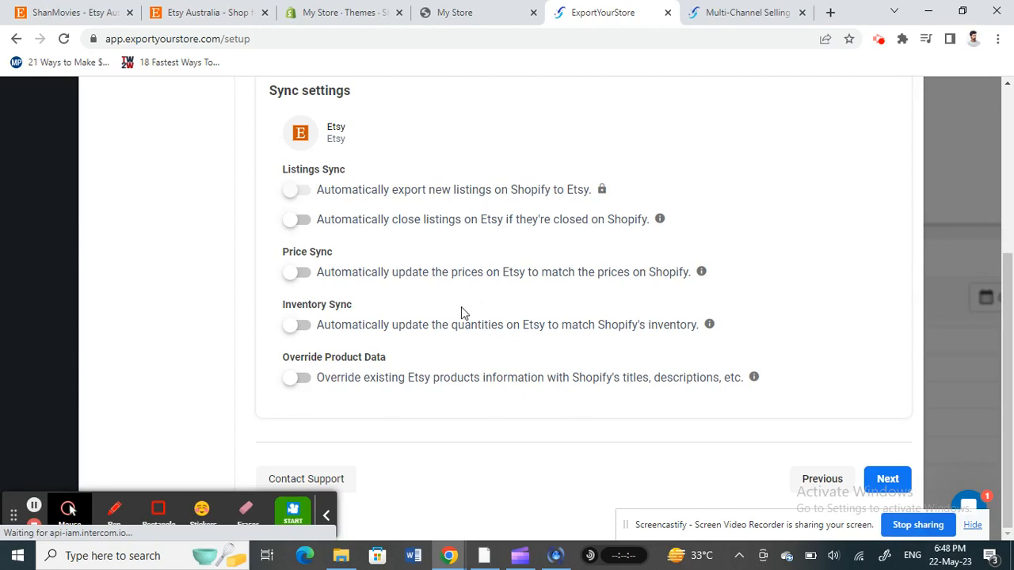
{"action": "mouse_move", "coordinate": [230, 259]}
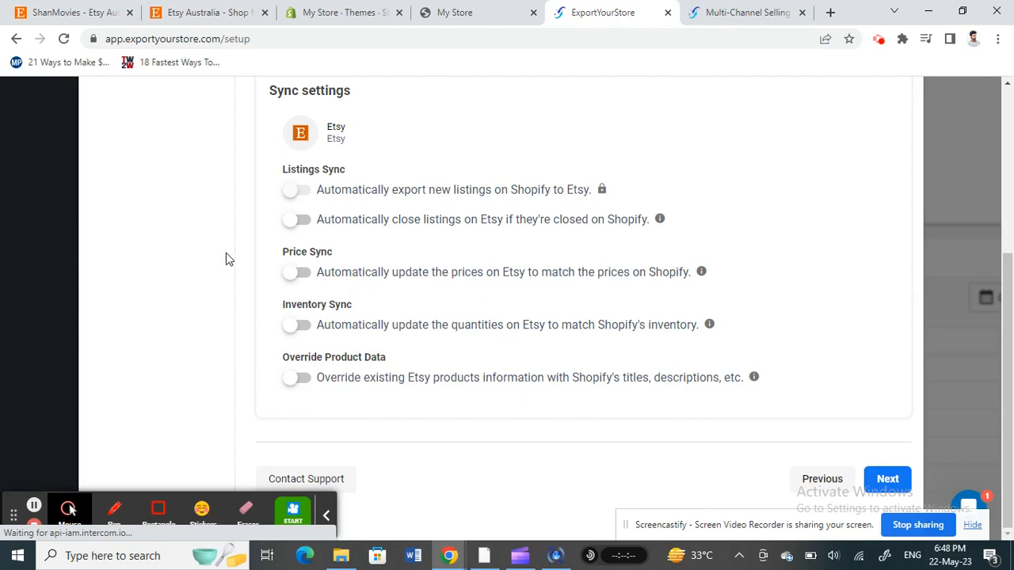
{"action": "mouse_move", "coordinate": [700, 428]}
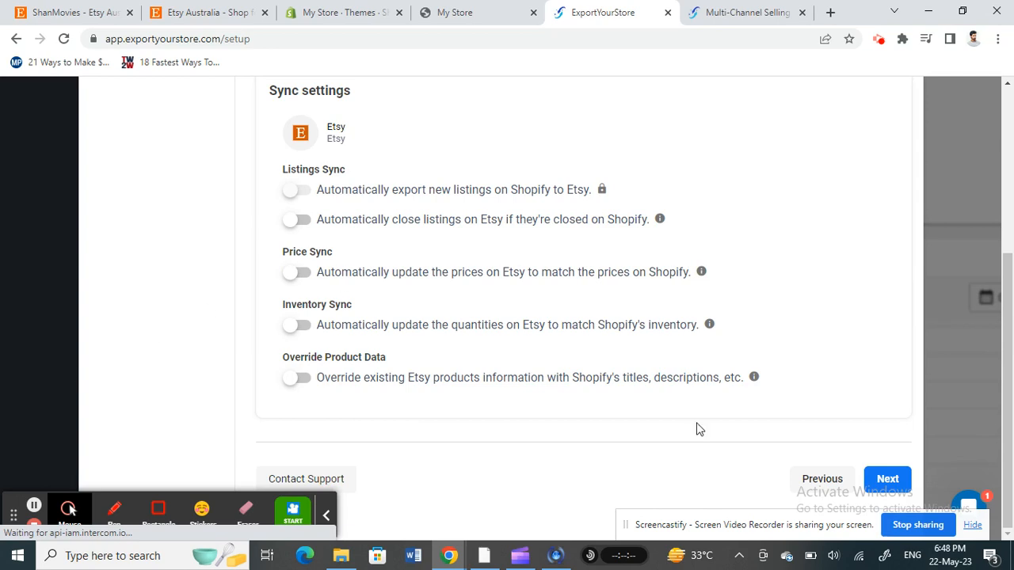